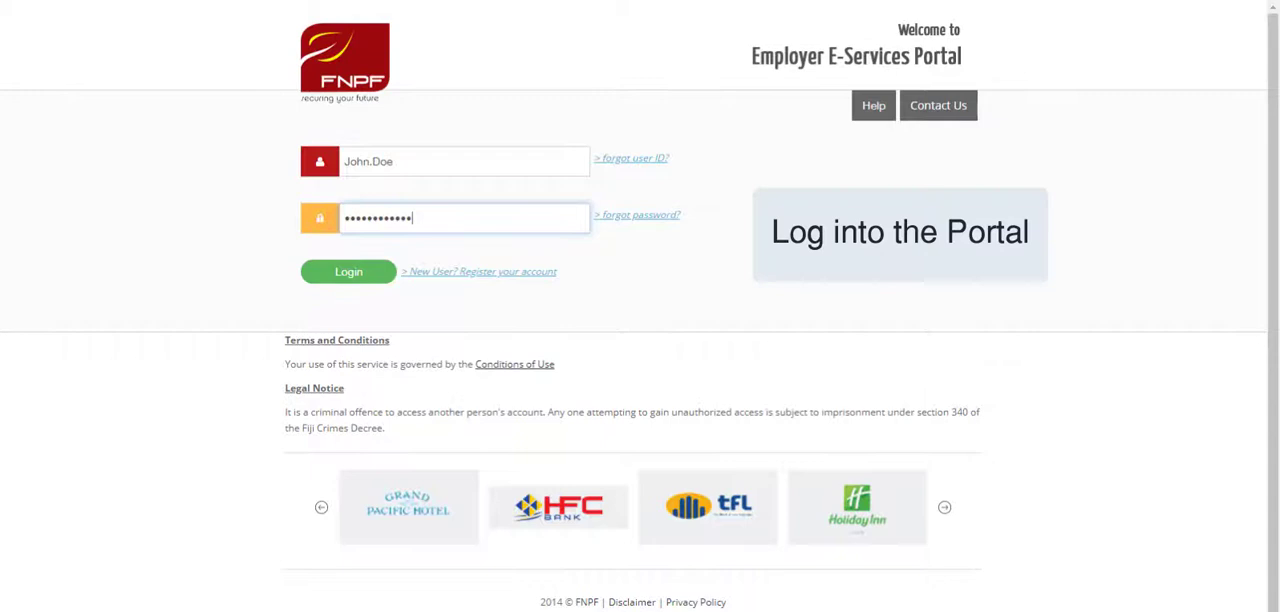
Step: Log in and continue with the chosen employer and CS-01 code to the home dashboard
click(348, 272)
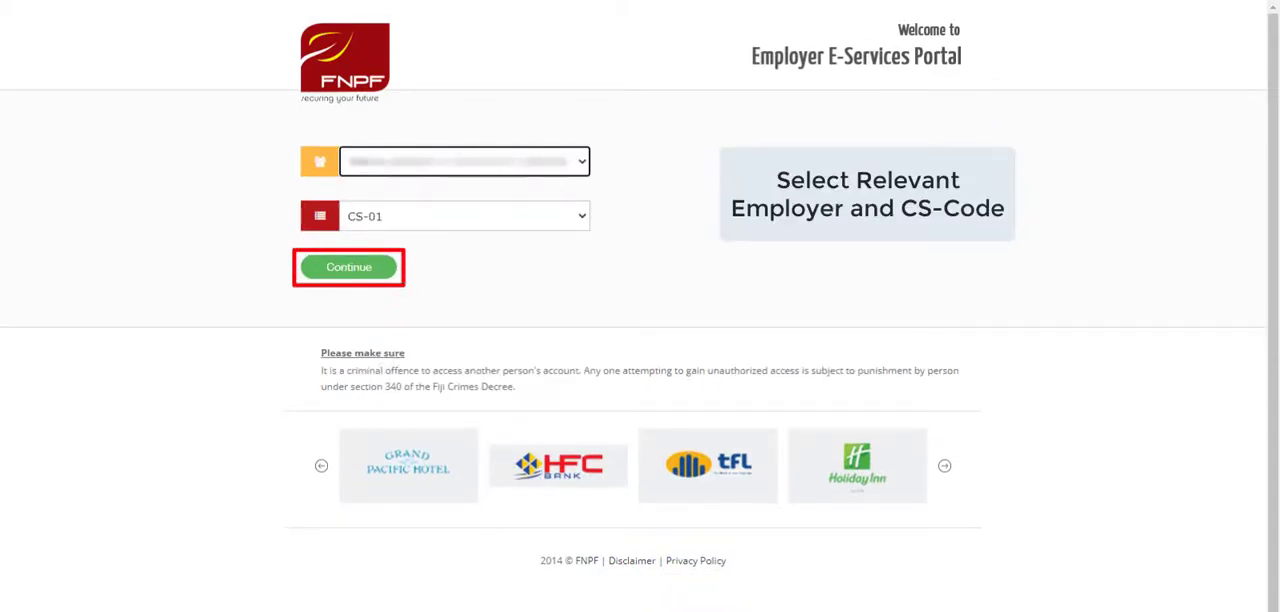
click(348, 268)
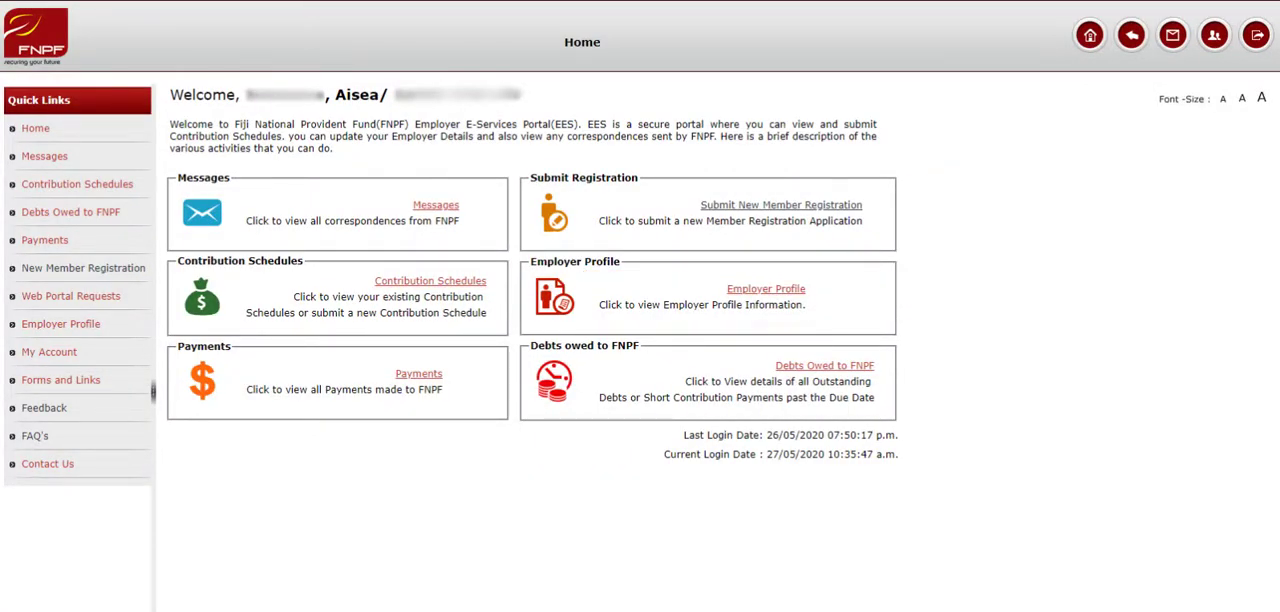
Step: Reach the COVID-19 Withdrawal Form Upload page through the Employer Profile quick link
click(766, 288)
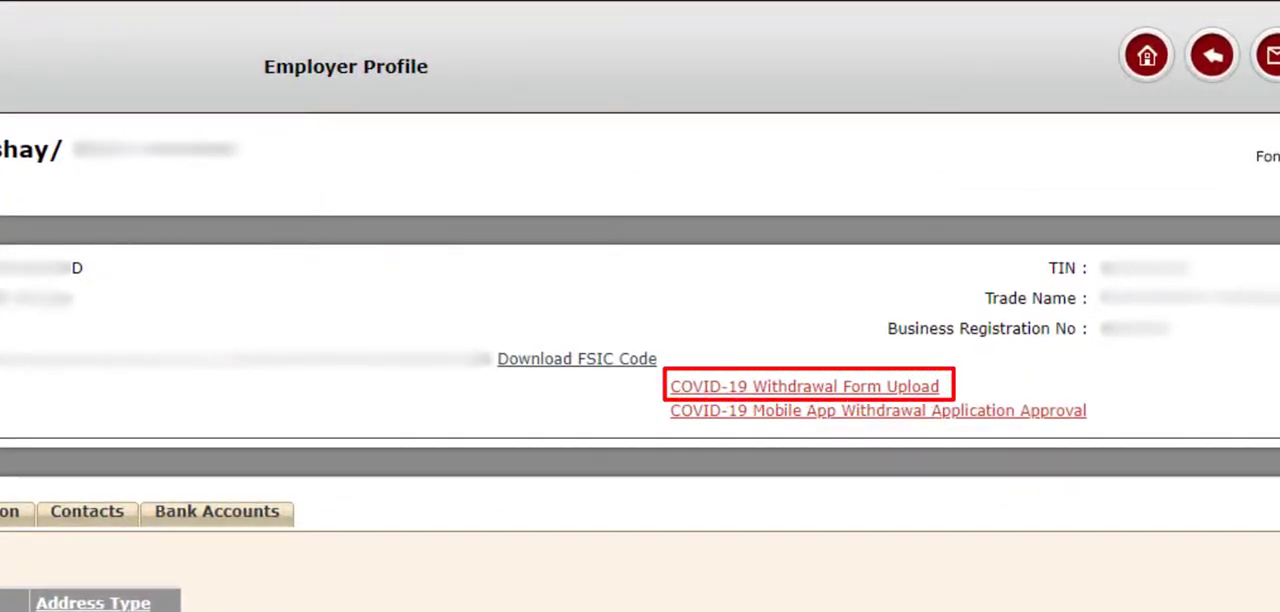
click(808, 386)
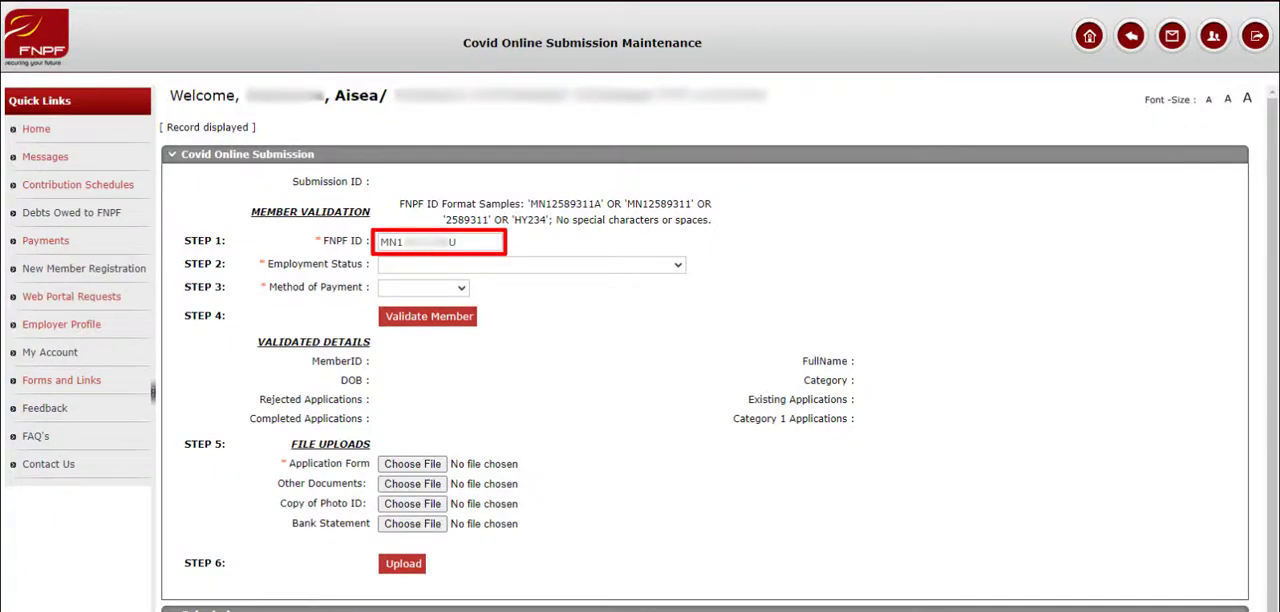
Step: Enter the member's FNPF ID, choose Direct Deposit payment, and validate the member to load their details
click(528, 264)
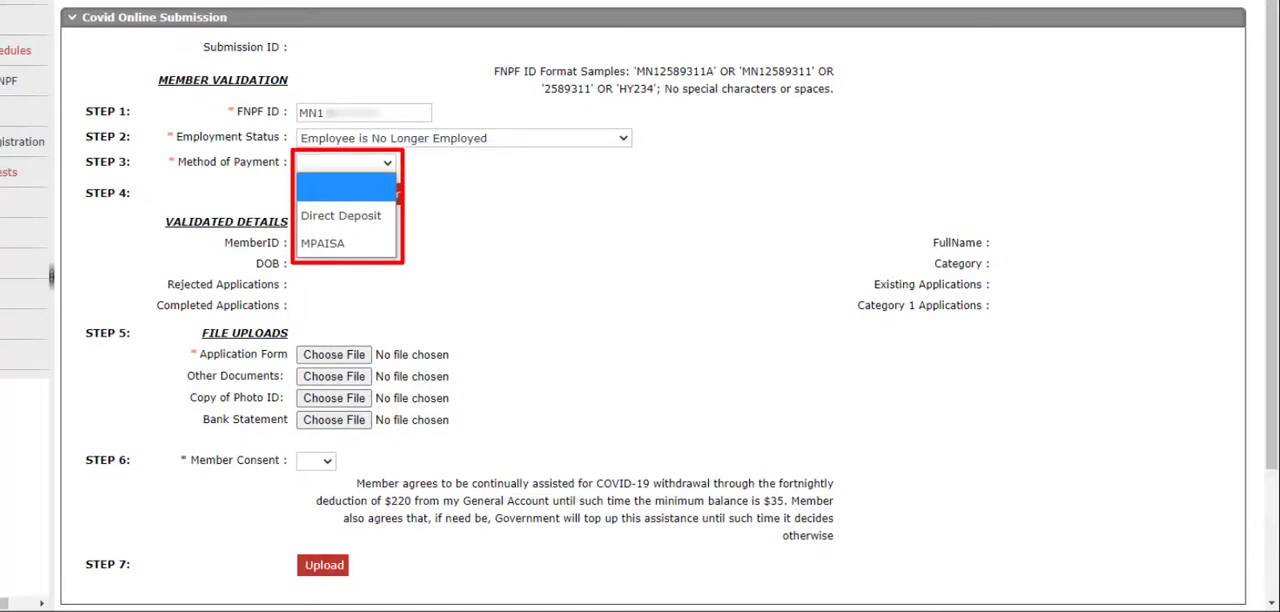
click(340, 214)
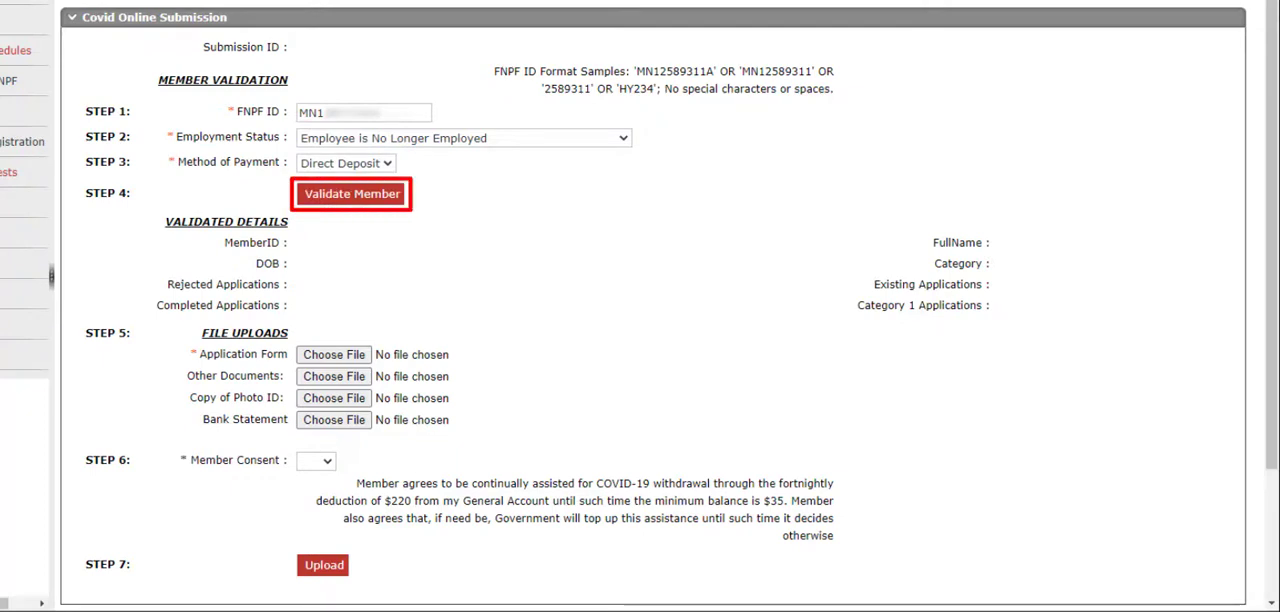
click(352, 194)
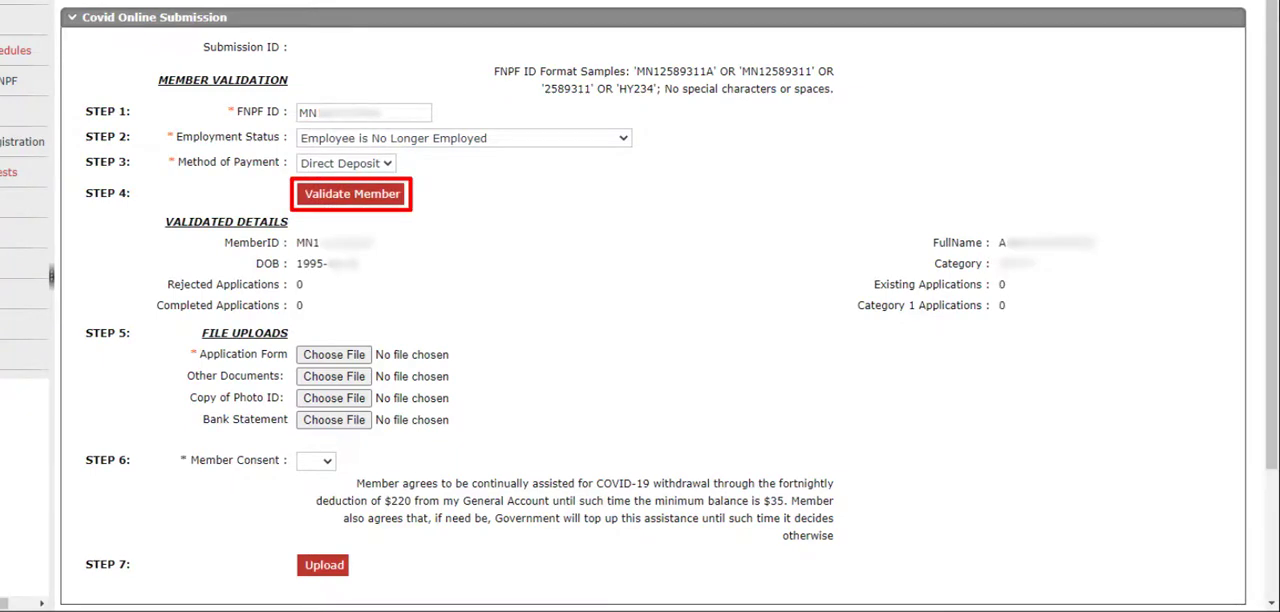
click(352, 192)
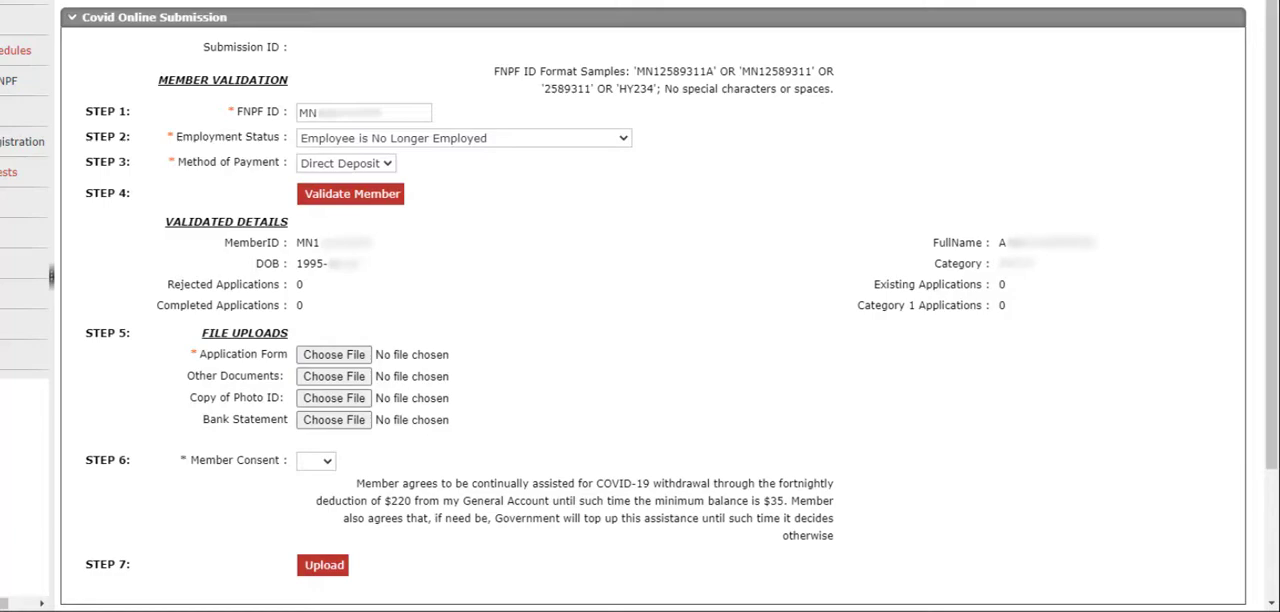
Step: Attach 'COVID Phase 2 Round 2 Withdrawal Form.jpg' as the Application Form upload
click(332, 354)
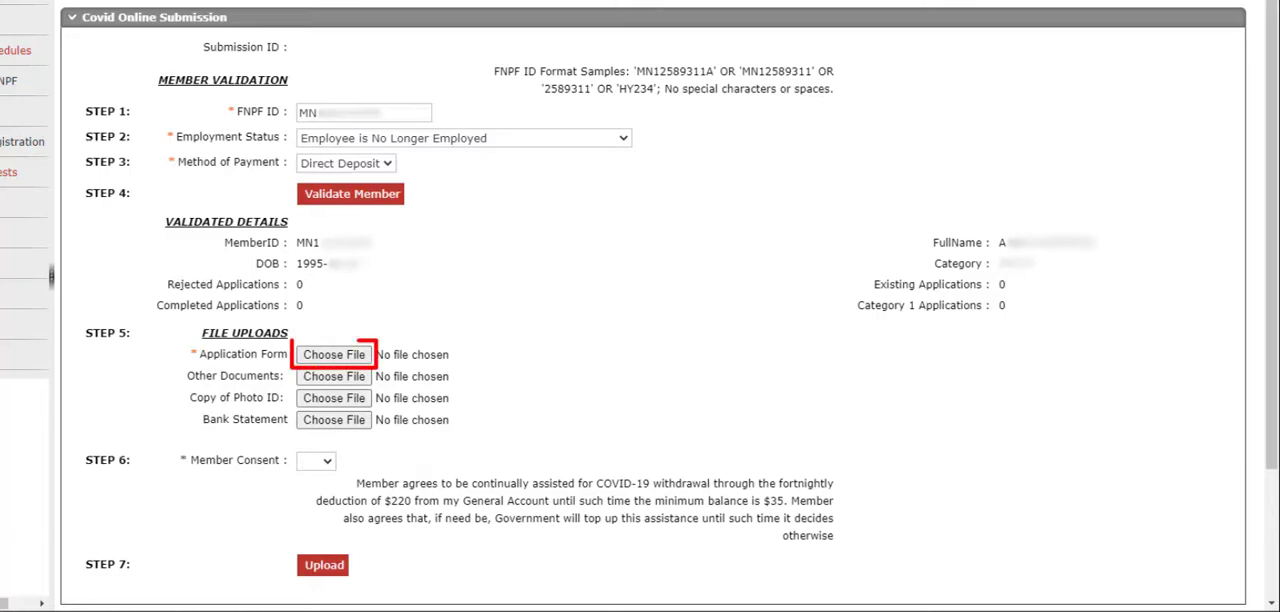
click(334, 354)
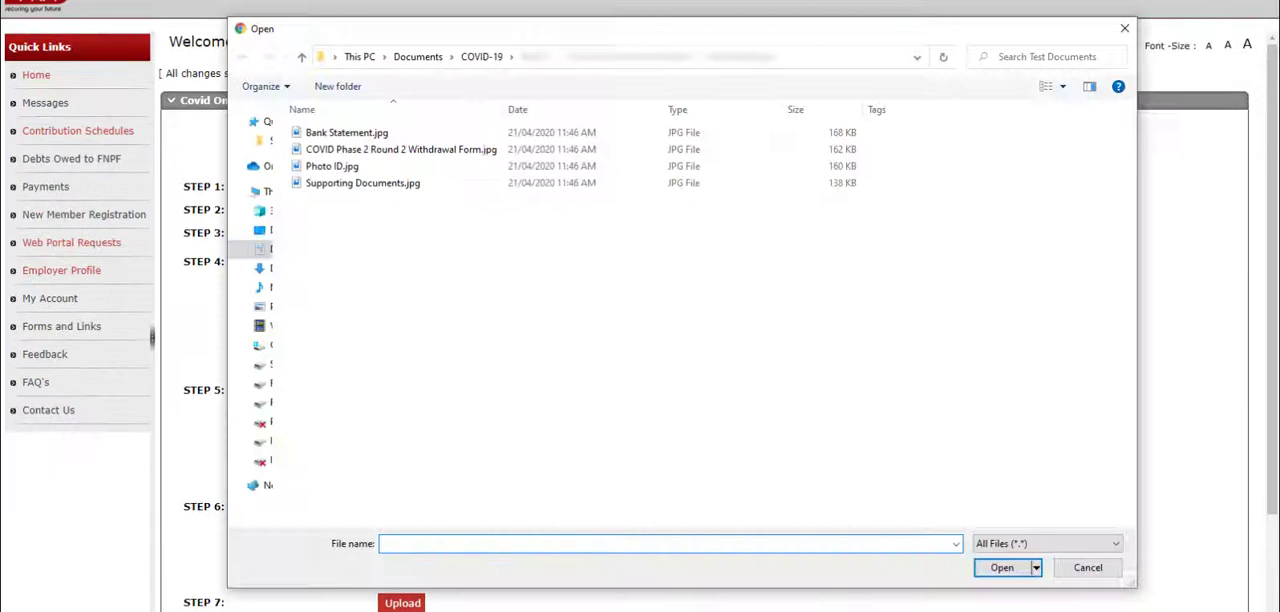
click(400, 148)
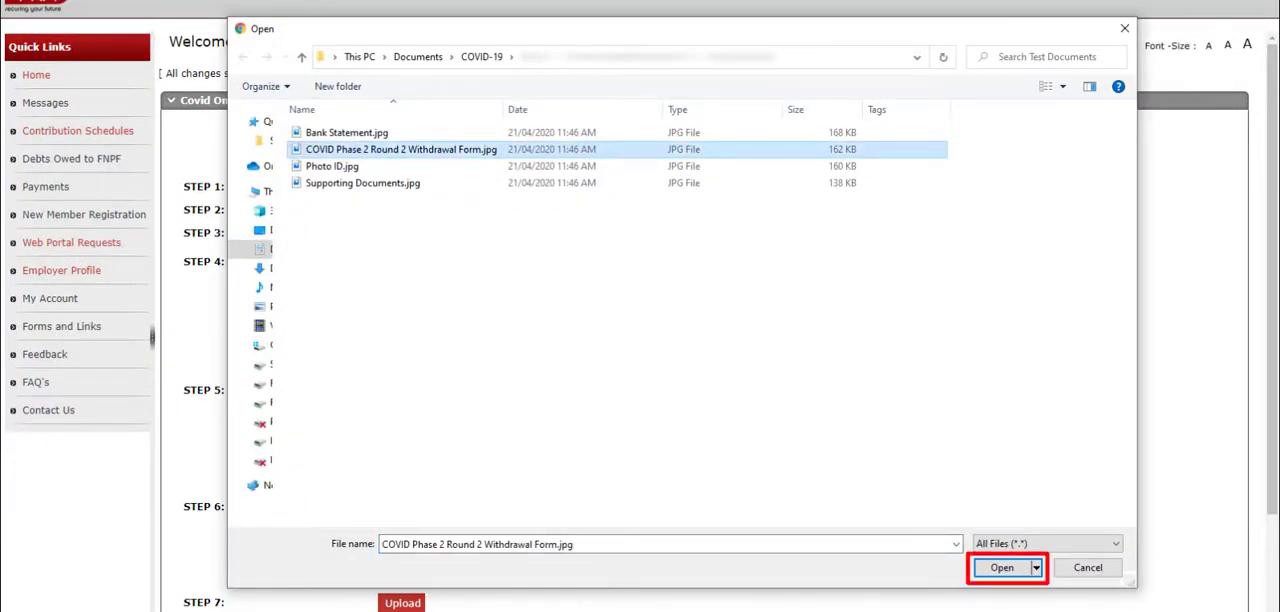
click(1002, 568)
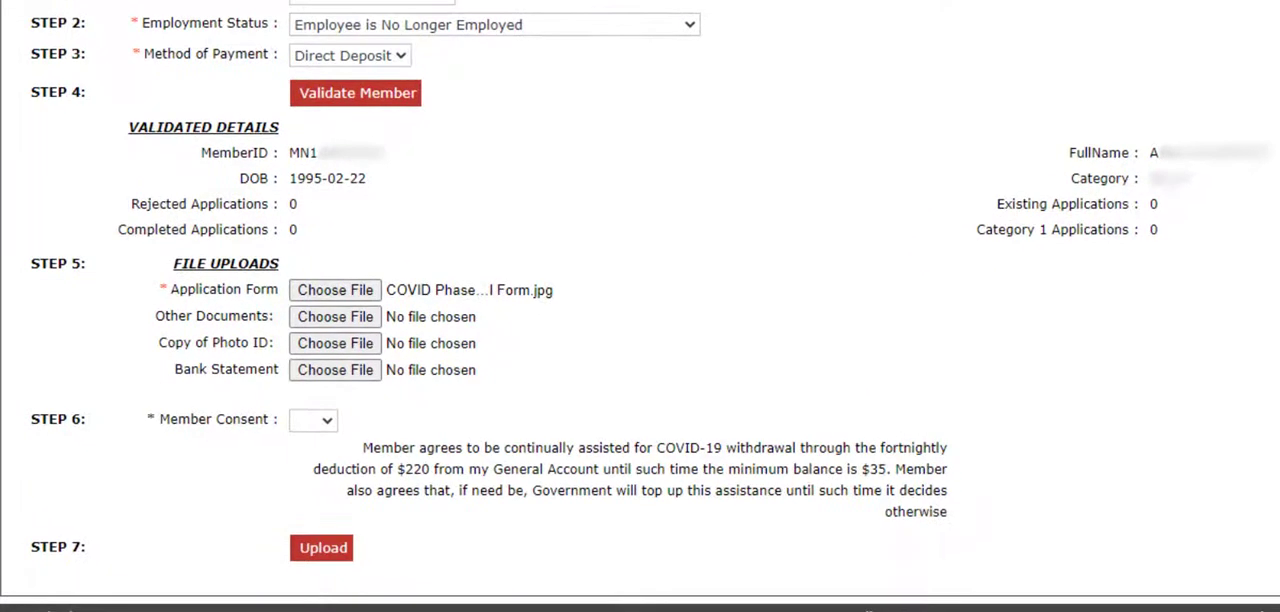
Step: Set Member Consent to the fortnightly withdrawal to Yes in Step 6
click(312, 420)
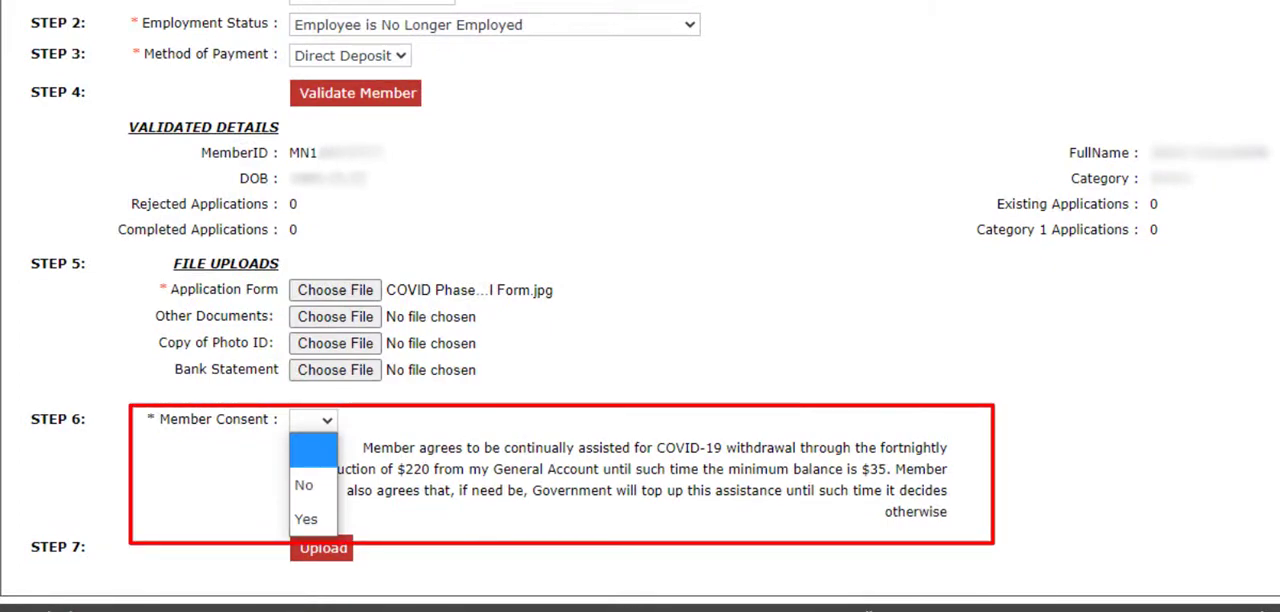
click(492, 24)
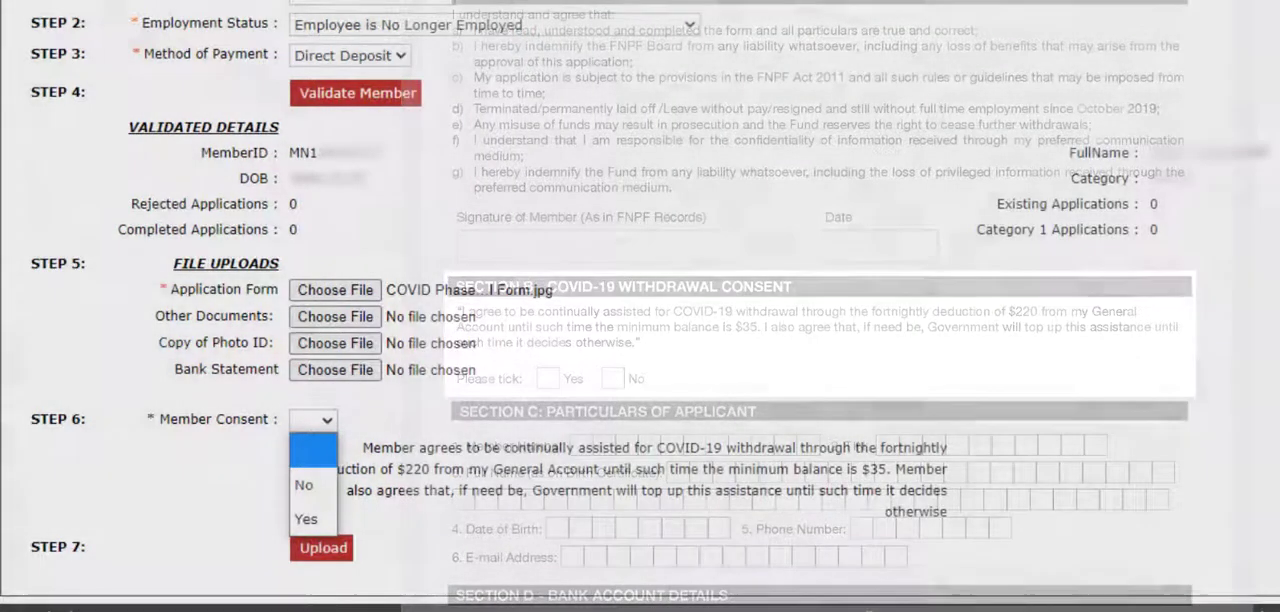
click(306, 520)
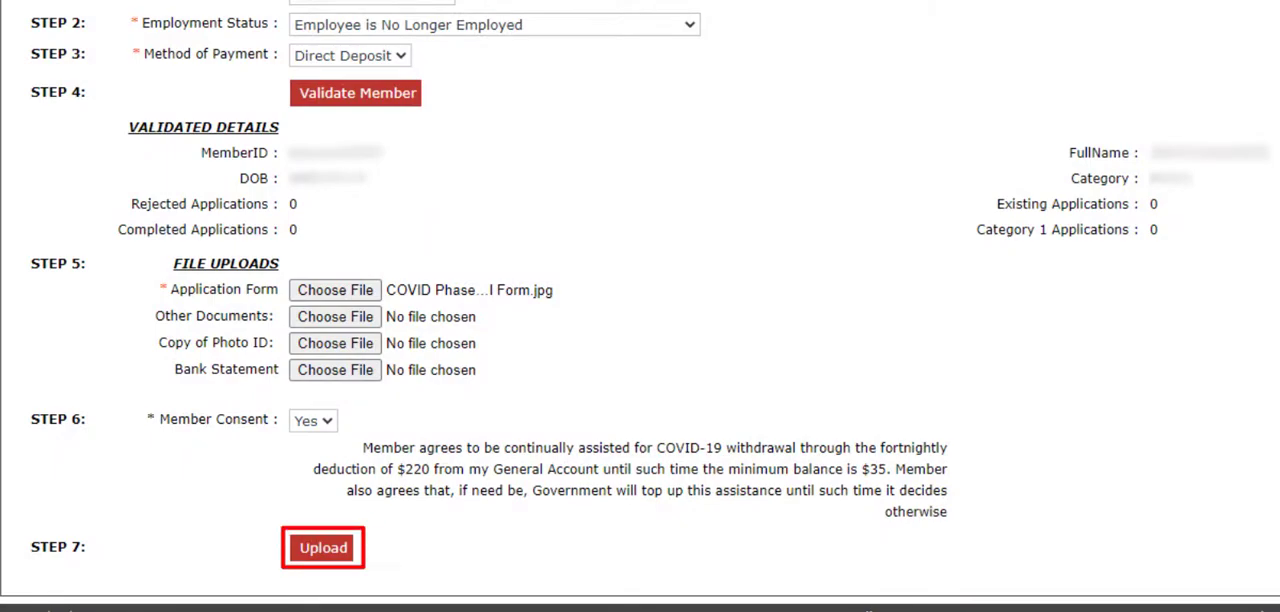
Step: Upload the completed application and accept the declaration, returning to a blank submission form
click(324, 548)
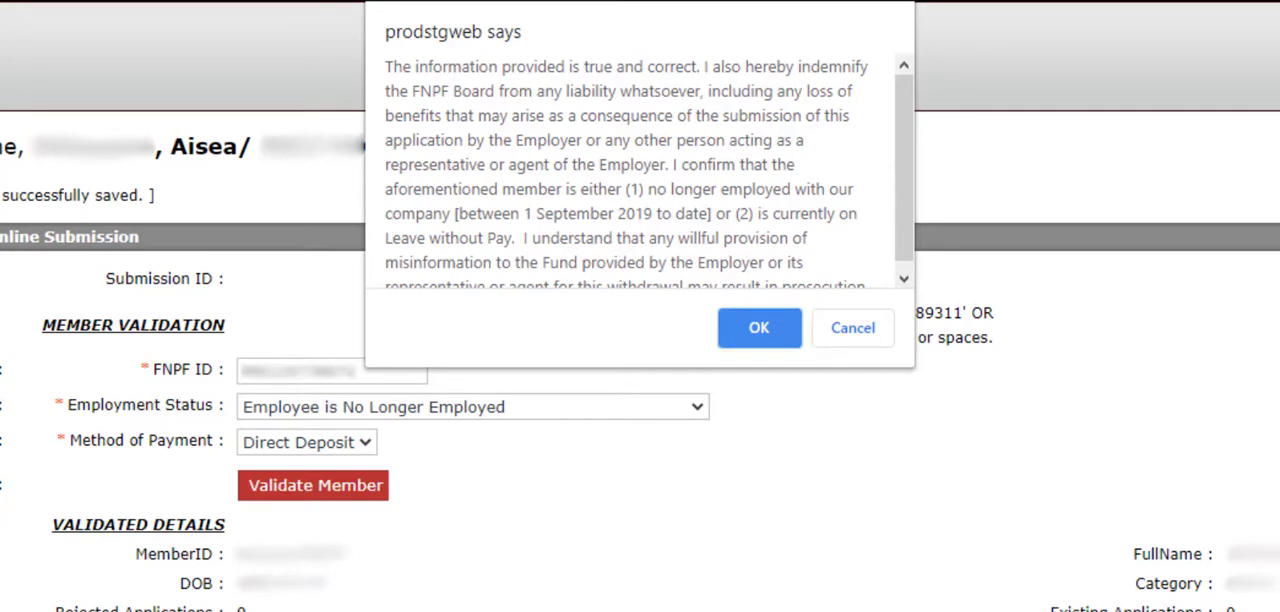
click(760, 328)
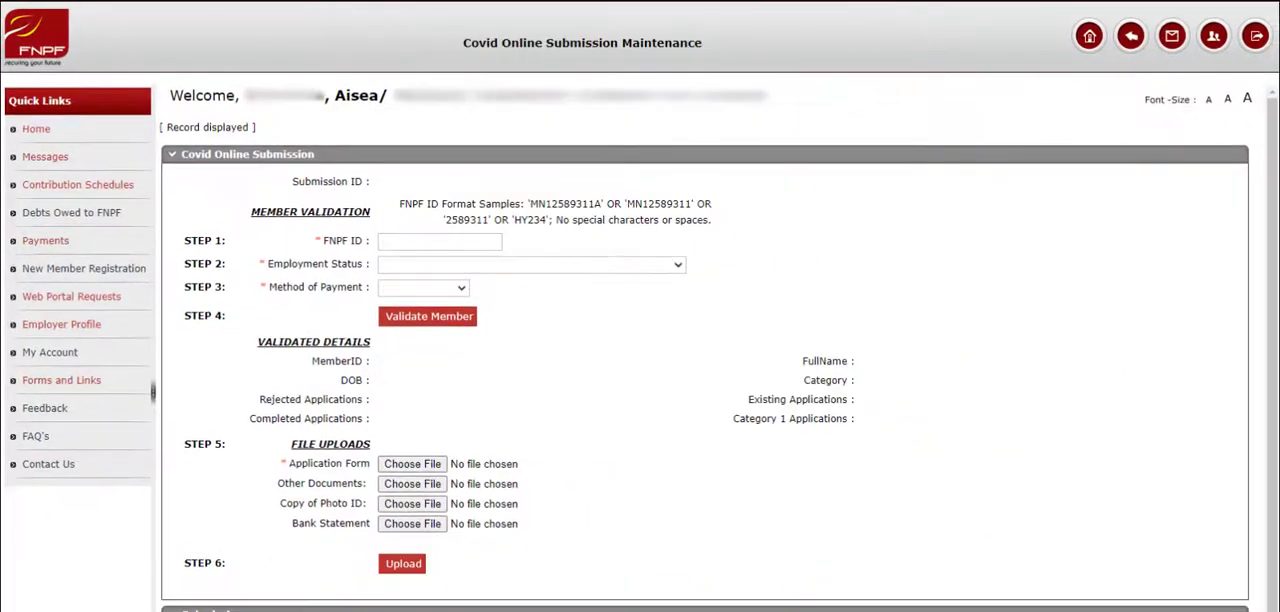
scroll(down, 3)
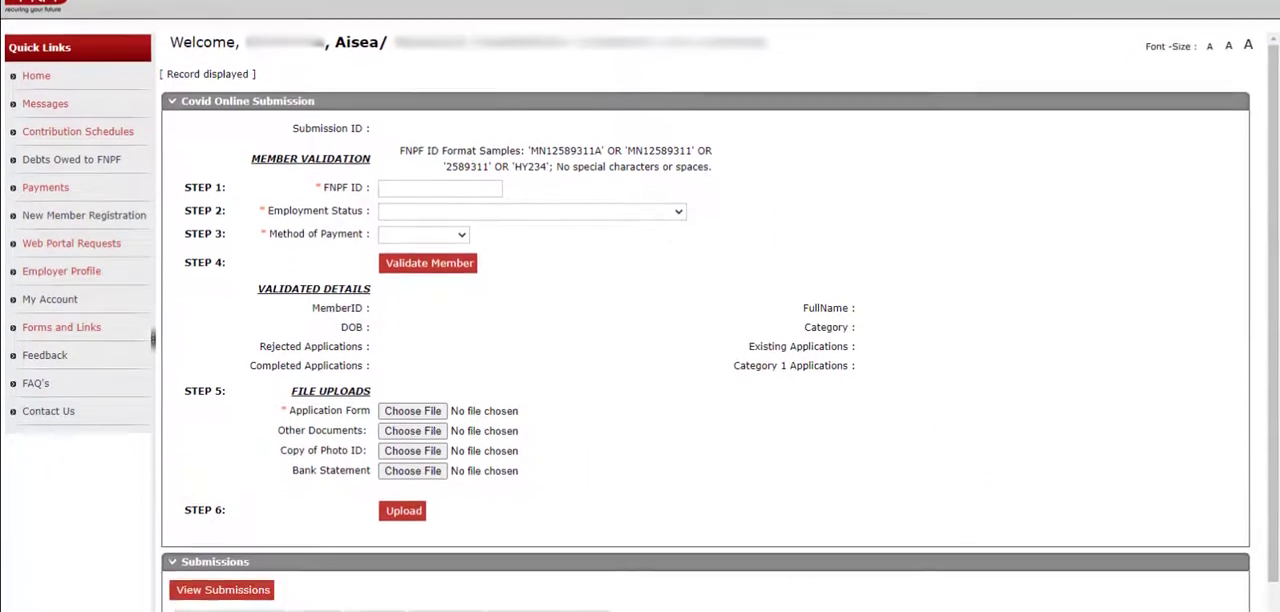